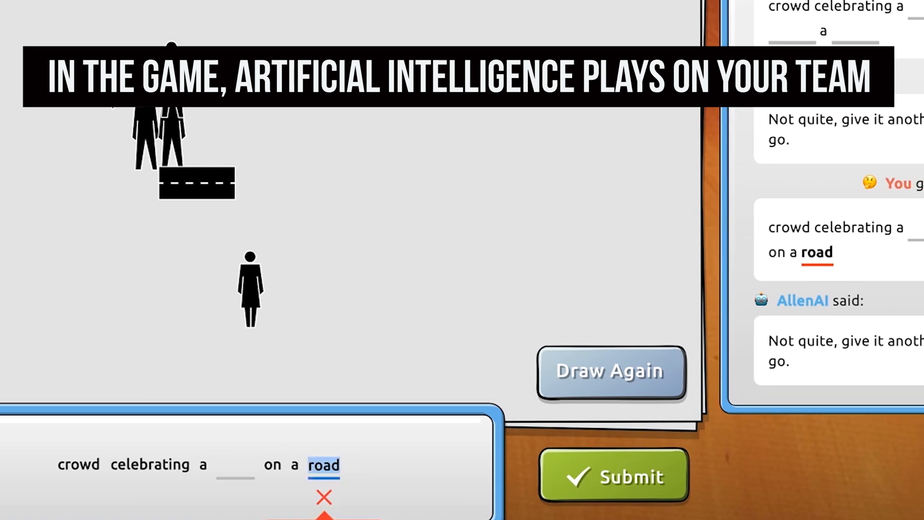
Step: Draw a single black L-shaped pencil stroke on the classroom singing sketch pad
left_click(613, 474)
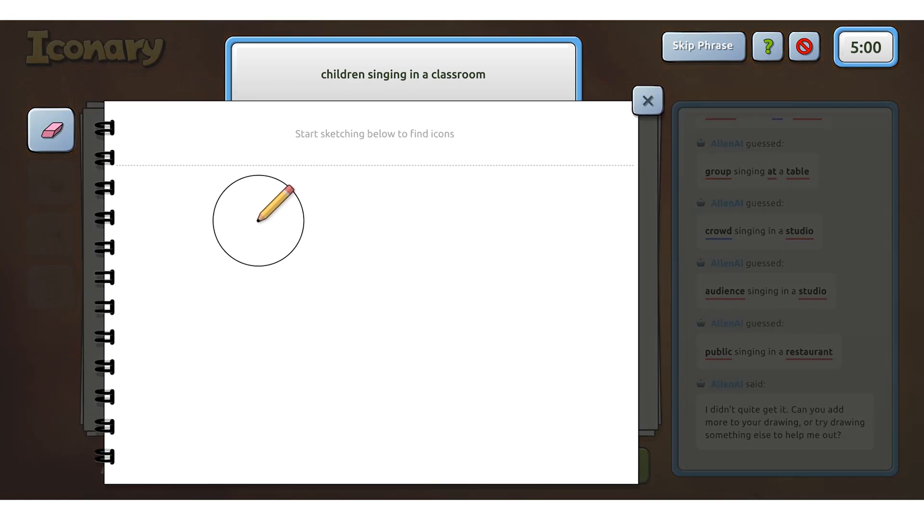
left_click_drag(258, 221, 492, 398)
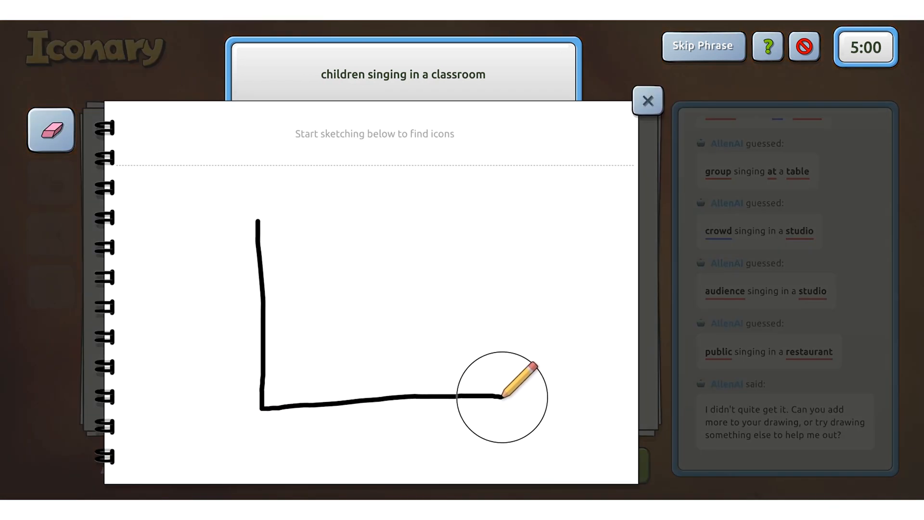